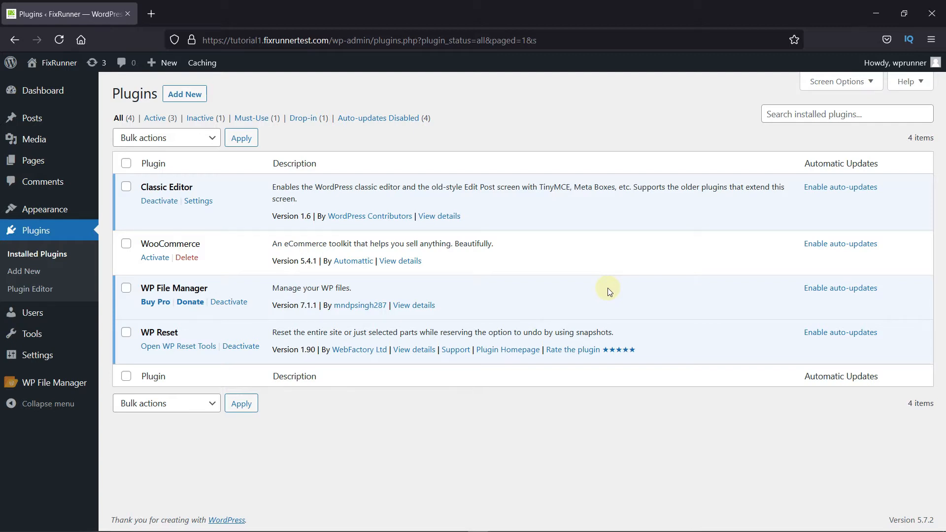
pyautogui.moveTo(523, 310)
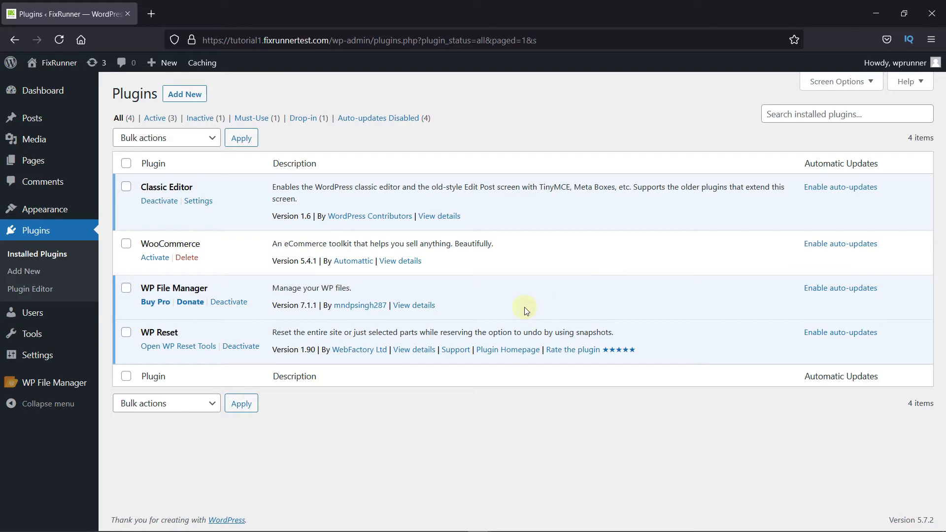
pyautogui.moveTo(194, 285)
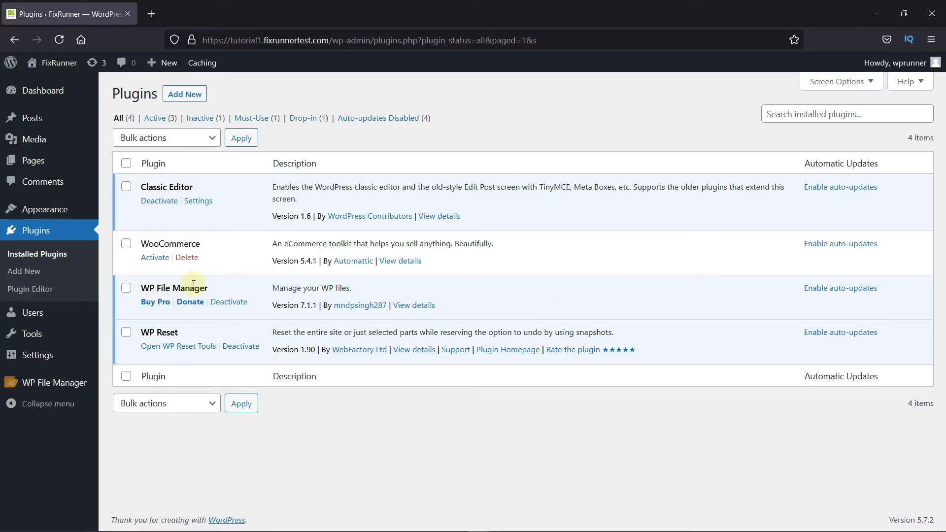
pyautogui.moveTo(245, 292)
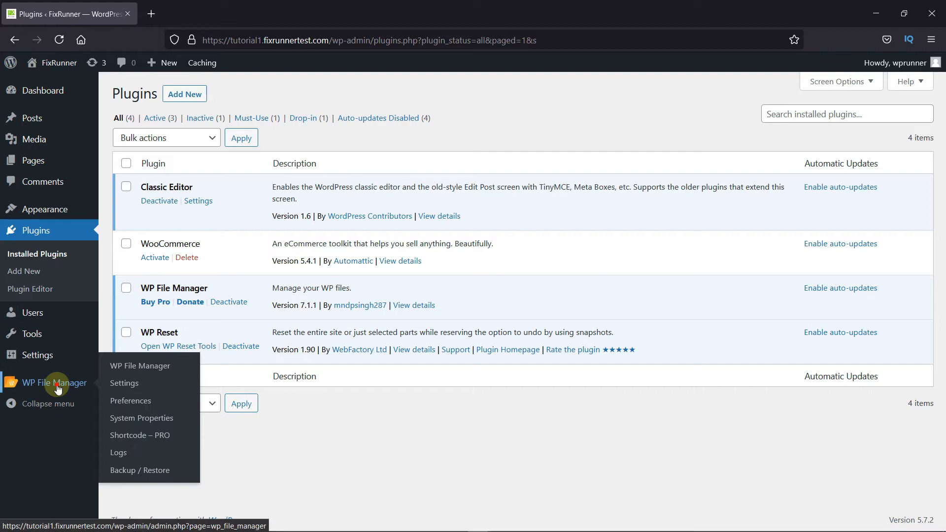
# - Open WP File Manager from the admin sidebar and dismiss the 'Welcome to File Manager' popup
pyautogui.click(139, 365)
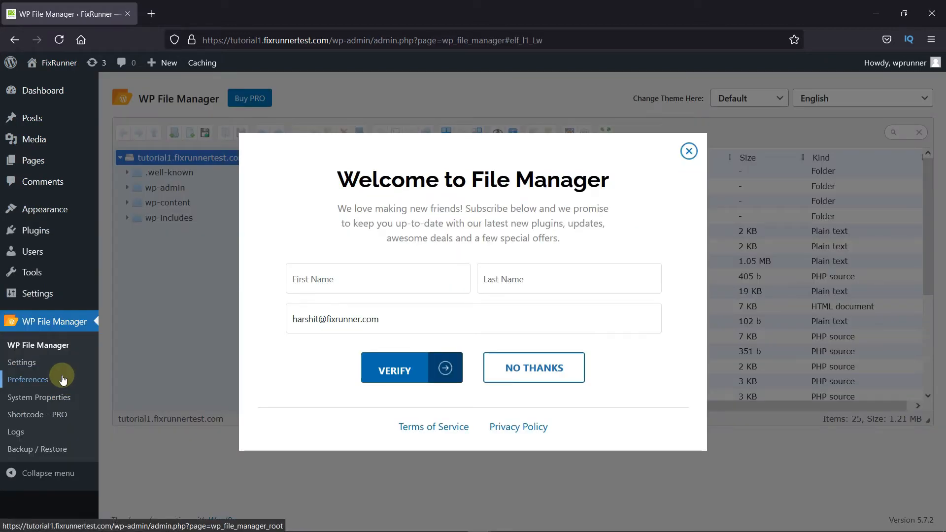
pyautogui.moveTo(711, 378)
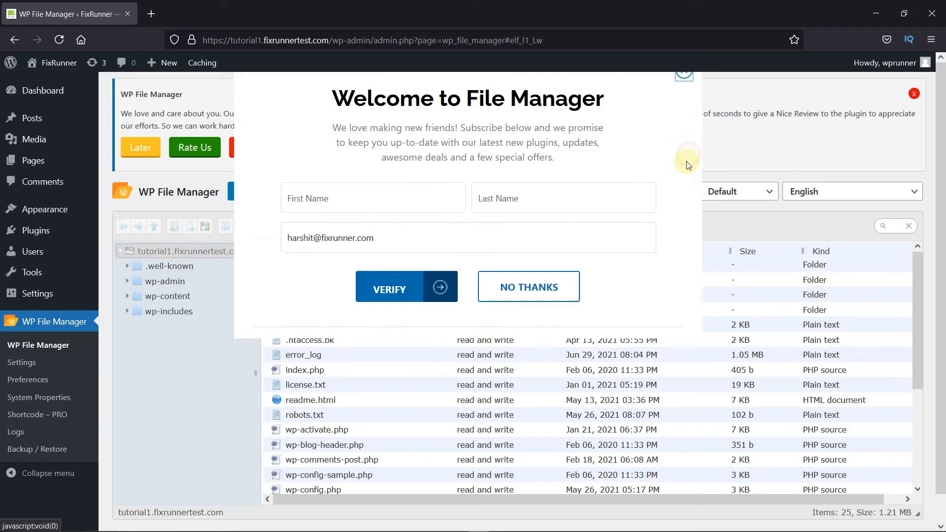
pyautogui.click(527, 286)
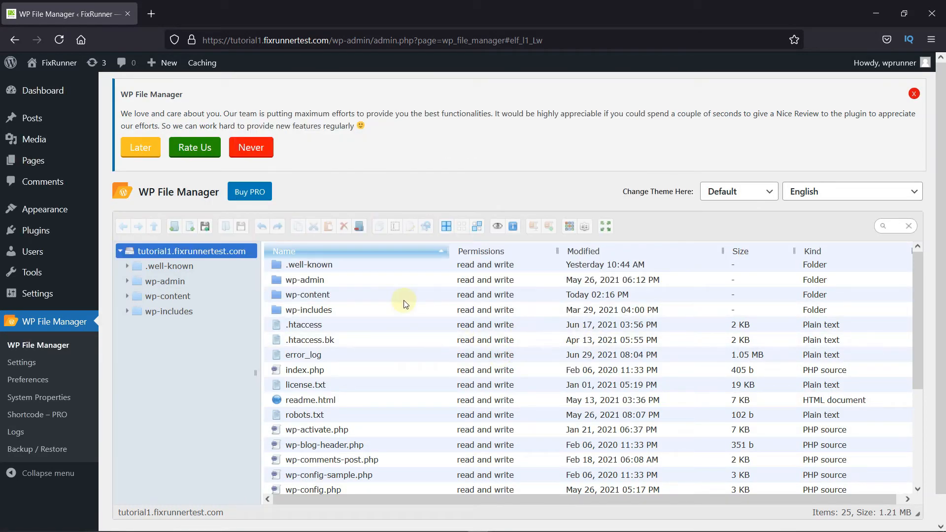
pyautogui.scroll(-3)
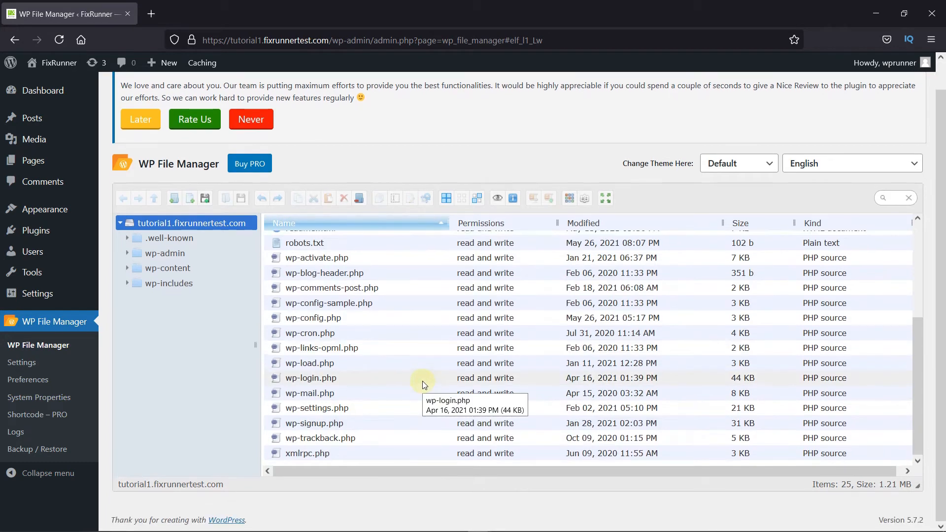
pyautogui.scroll(3)
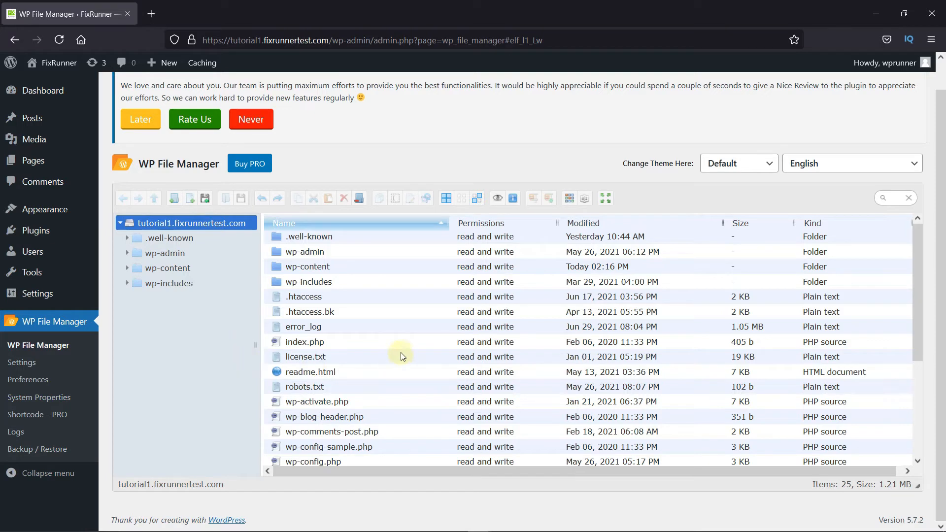
pyautogui.moveTo(355, 302)
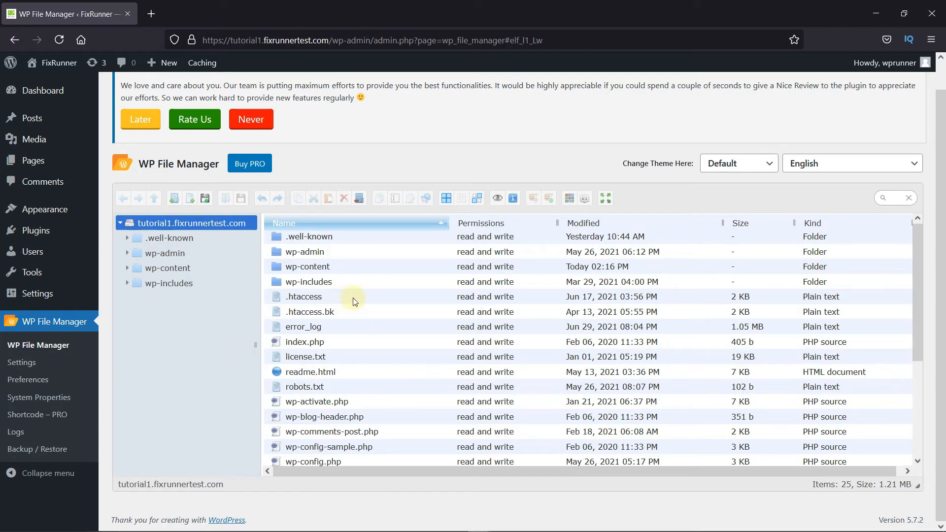
pyautogui.moveTo(396, 396)
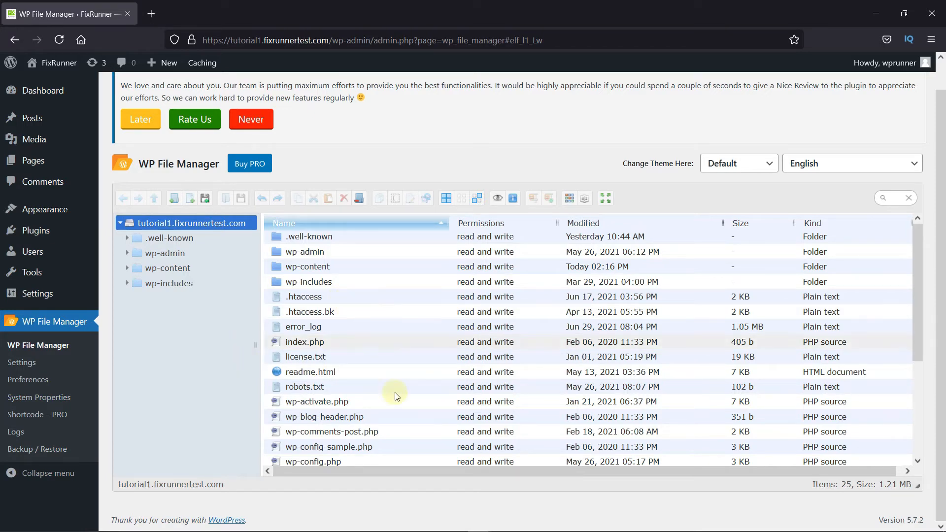
pyautogui.scroll(-3)
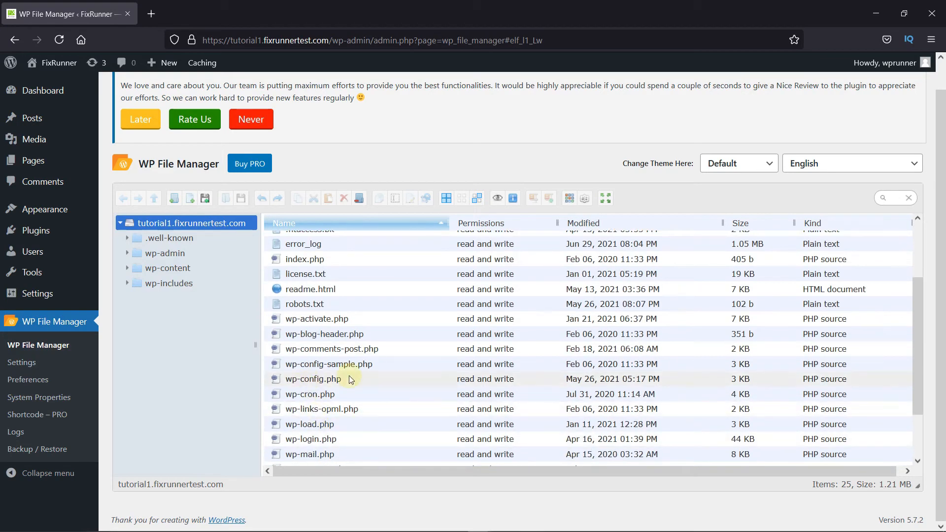
pyautogui.moveTo(449, 319)
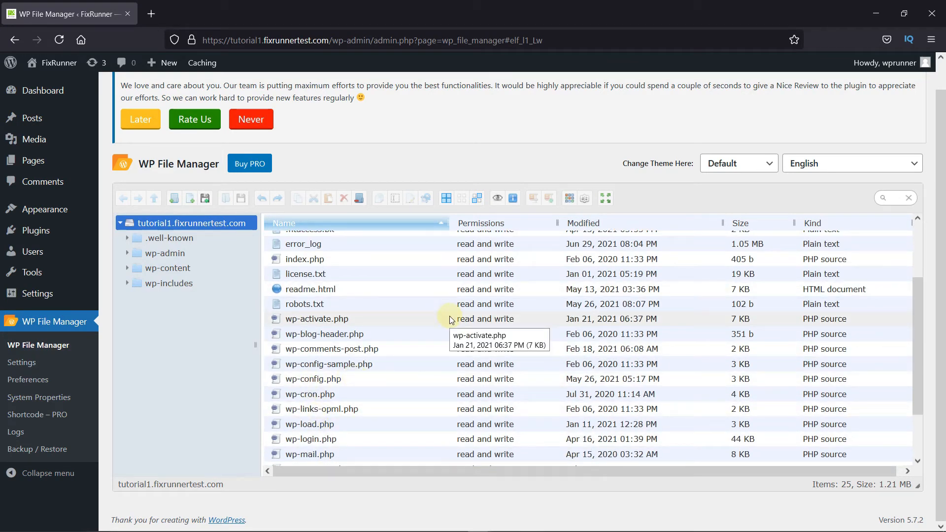
pyautogui.moveTo(307, 378)
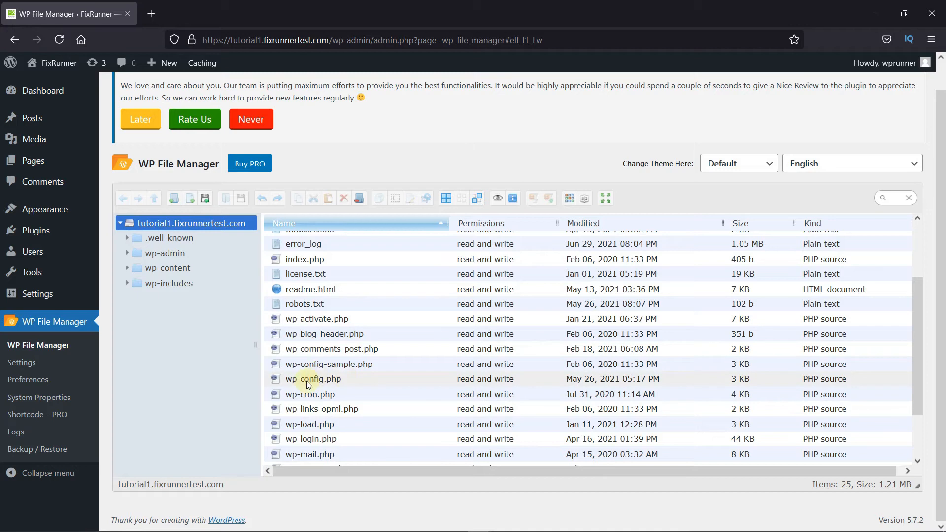
pyautogui.rightClick(314, 379)
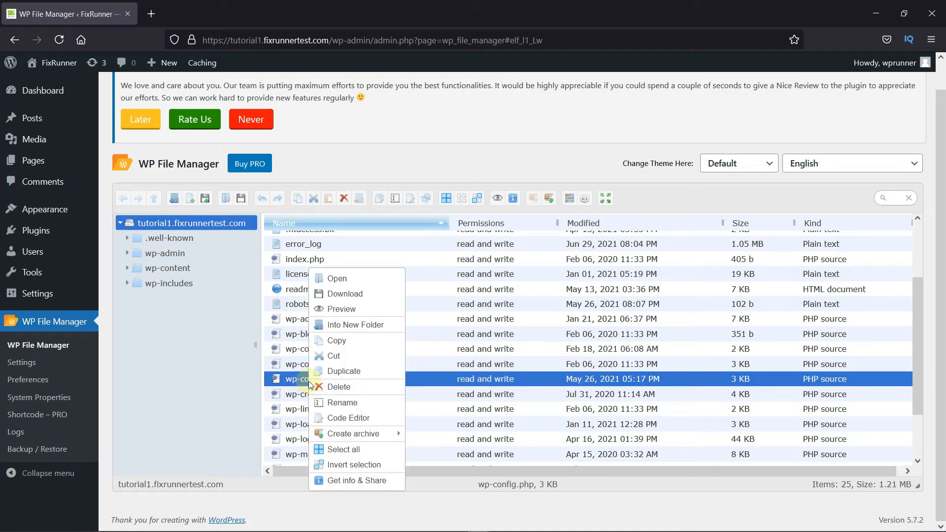
pyautogui.moveTo(379, 283)
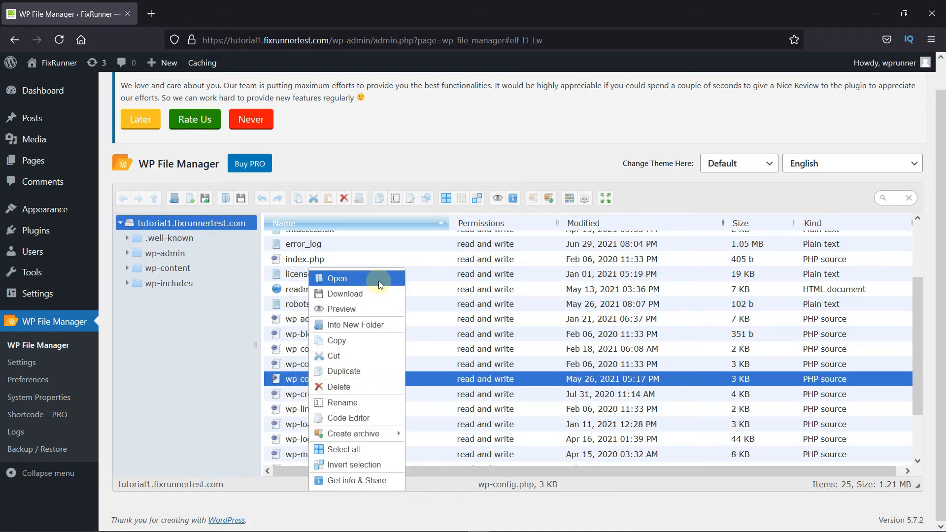
pyautogui.moveTo(378, 296)
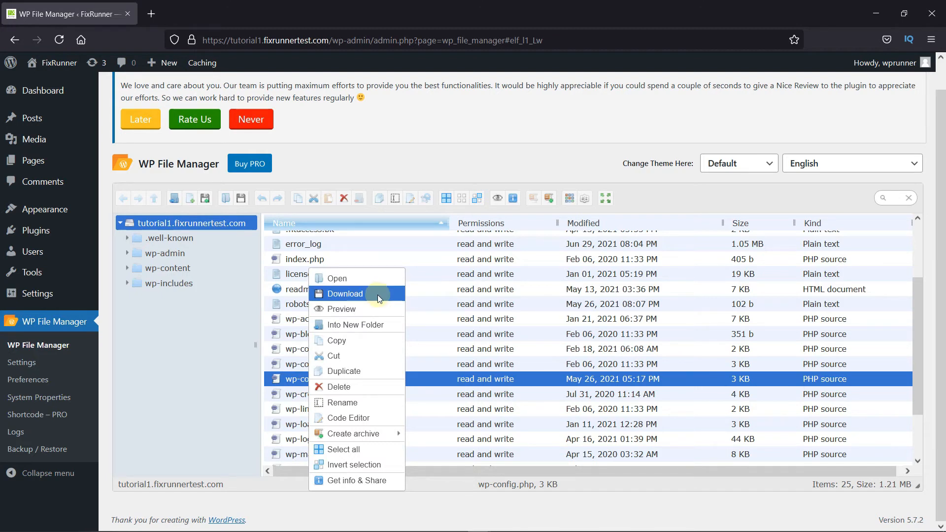
pyautogui.moveTo(390, 345)
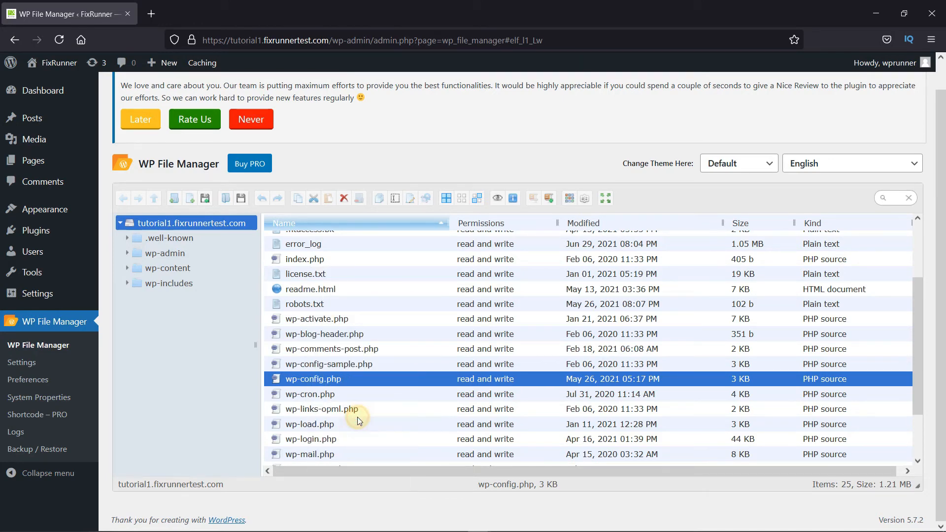
# - Open wp-config.php in the code editor, scroll to its final lines, then save and close it
pyautogui.doubleClick(312, 378)
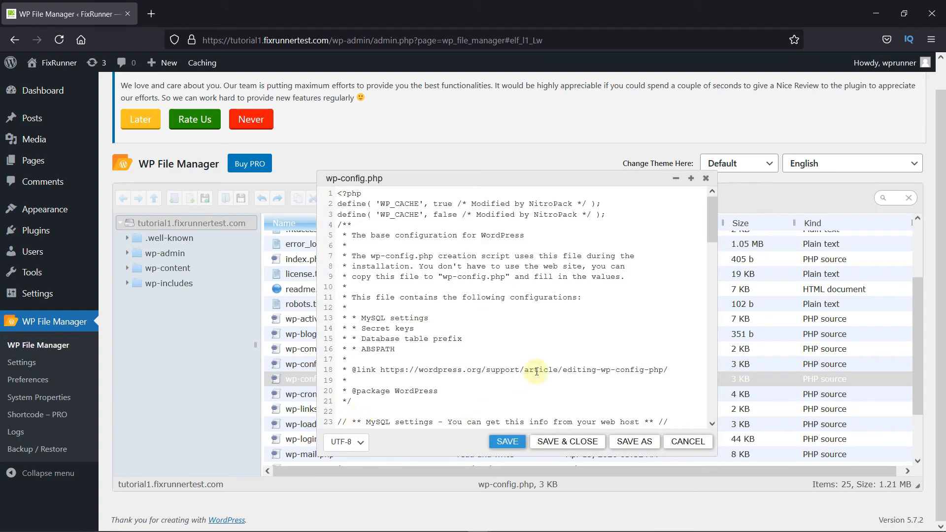
pyautogui.scroll(-3)
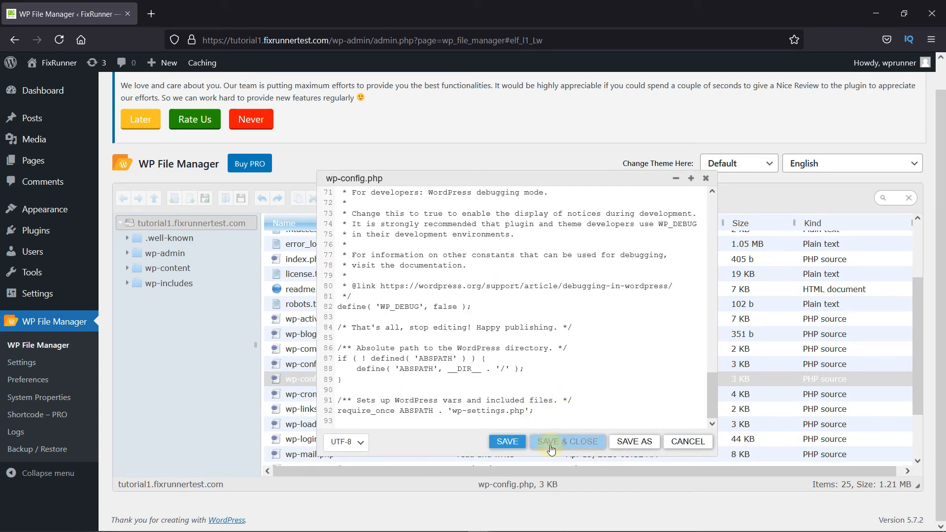
pyautogui.moveTo(610, 464)
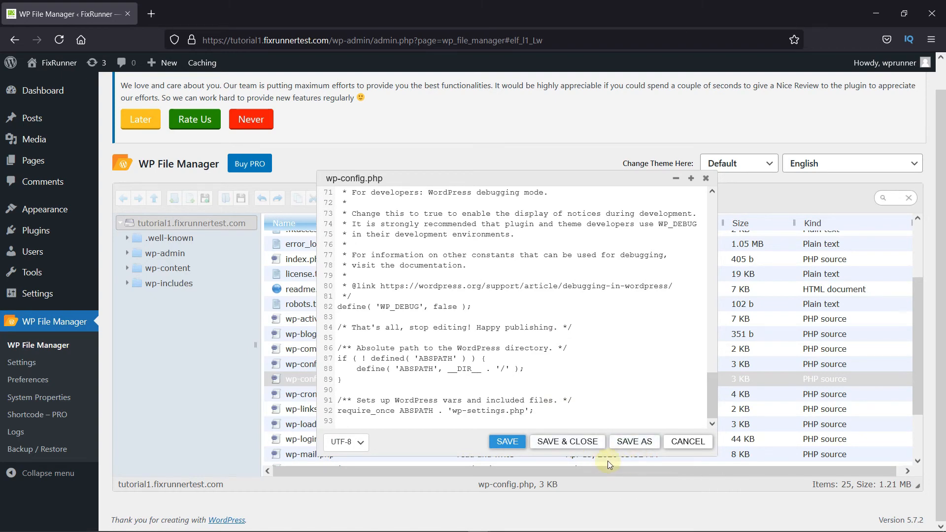
pyautogui.click(686, 441)
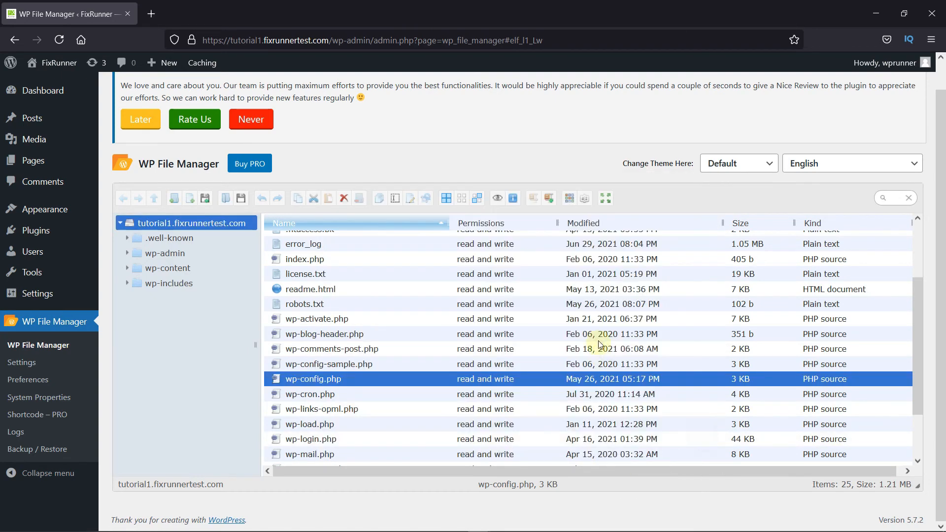
pyautogui.moveTo(599, 341)
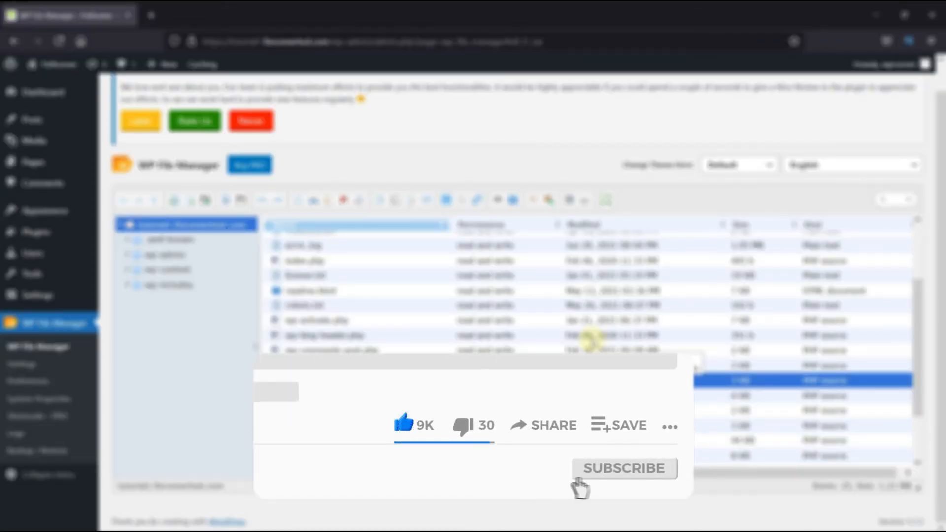
pyautogui.click(623, 468)
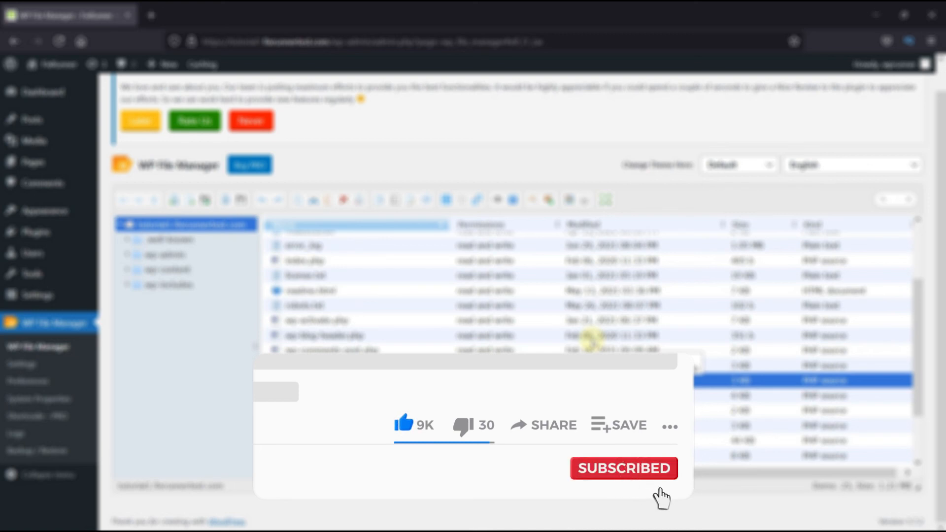